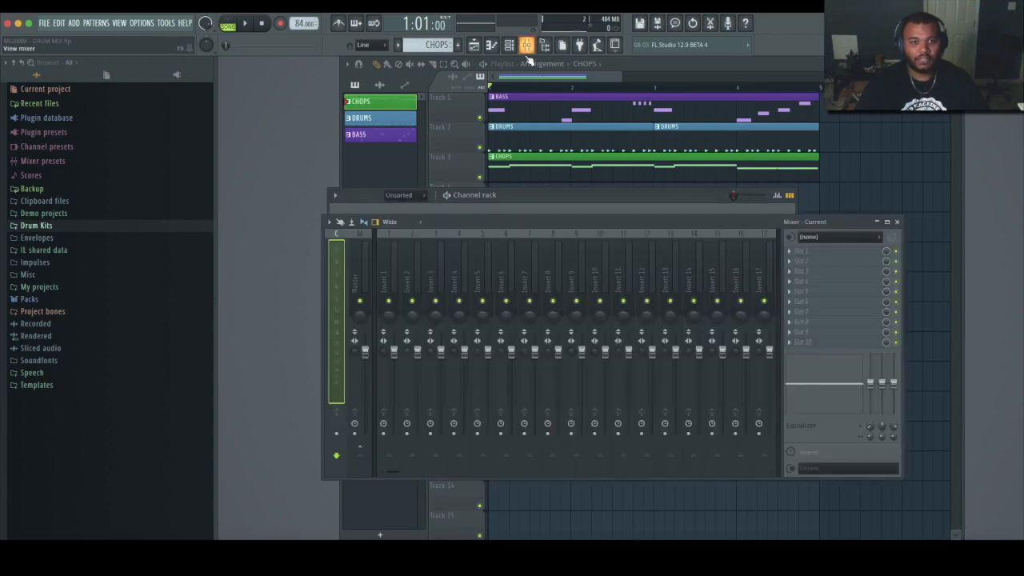
Route the selected channels to consecutive mixer tracks starting from the chosen track
{"action": "right_click", "coordinate": [388, 256]}
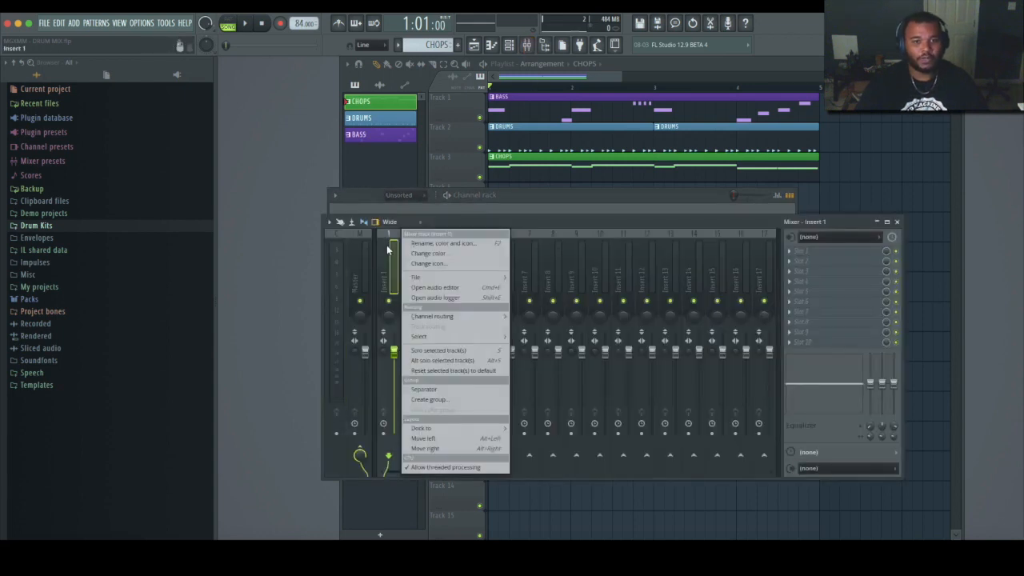
{"action": "mouse_move", "coordinate": [432, 317]}
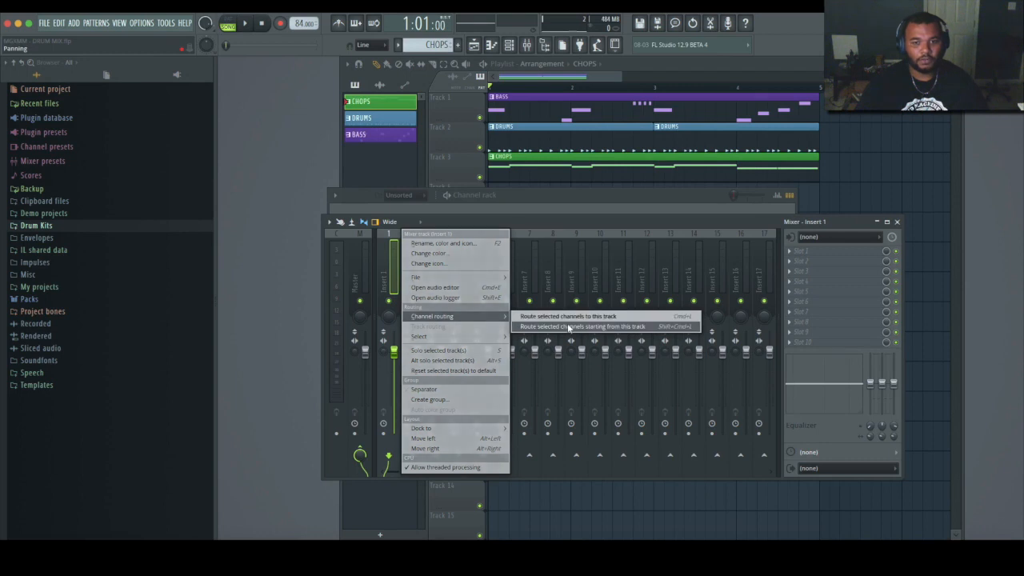
{"action": "left_click", "coordinate": [581, 326]}
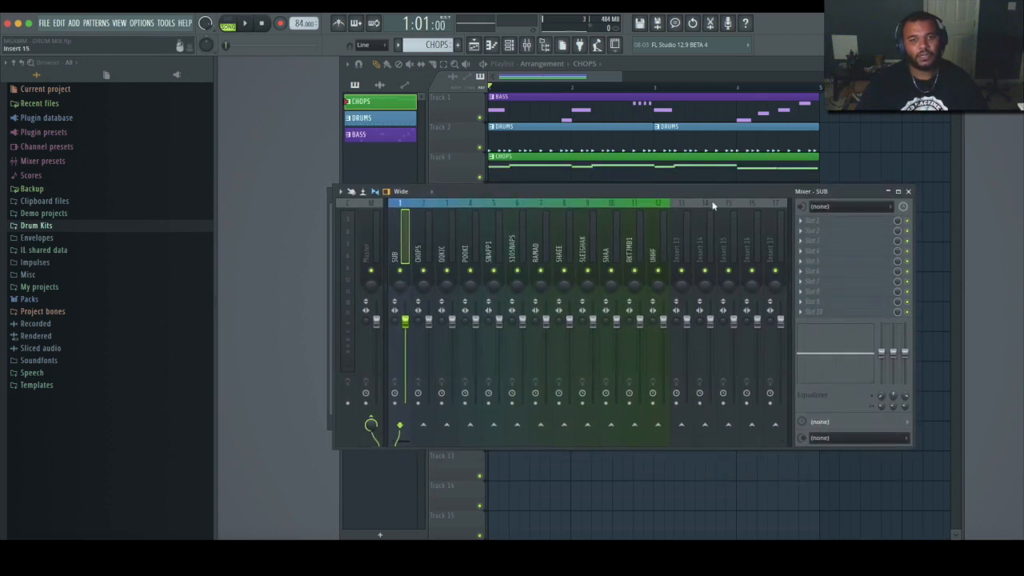
Turn an empty mixer track into the KICK BUS and give it an orange colour
{"action": "left_click", "coordinate": [627, 248]}
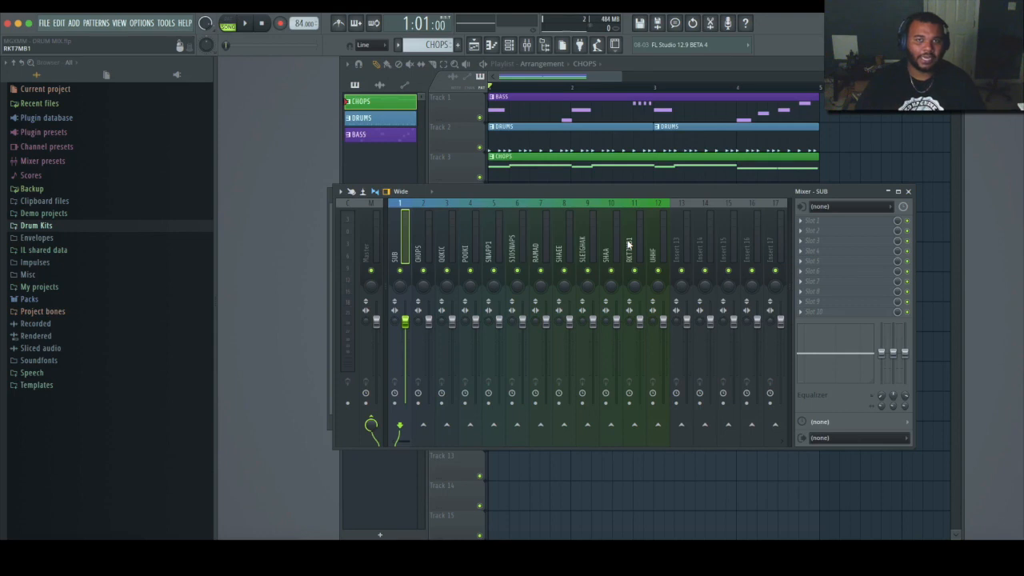
{"action": "left_click", "coordinate": [682, 240]}
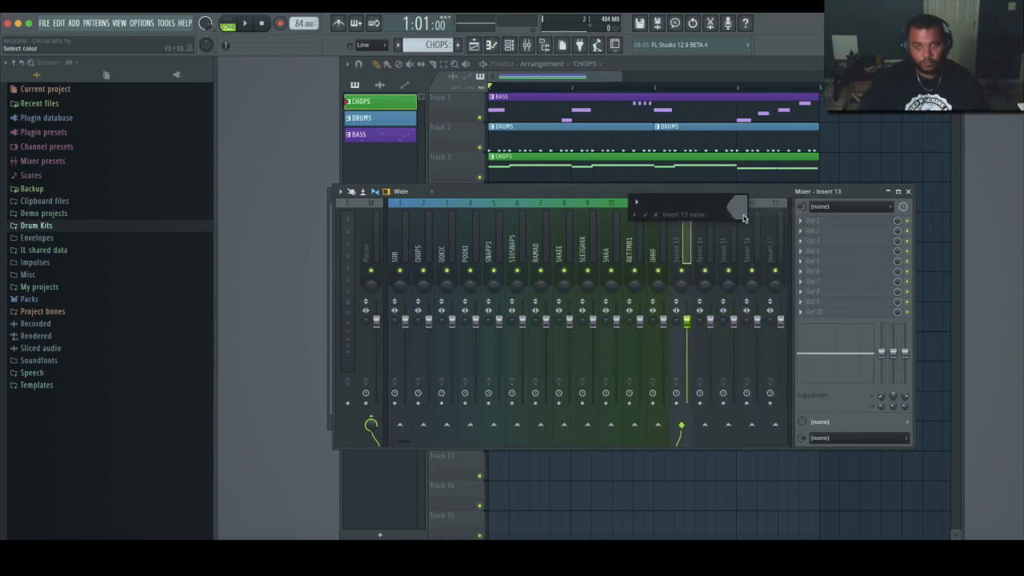
{"action": "type", "text": "KICK BUS"}
{"action": "type", "text": "SNARE BUS"}
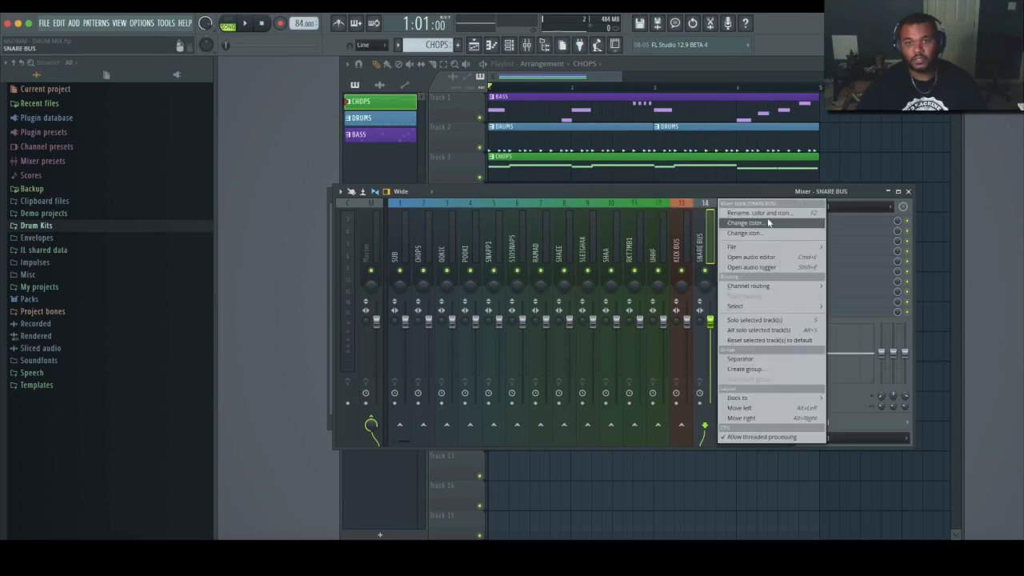
{"action": "left_click", "coordinate": [745, 223]}
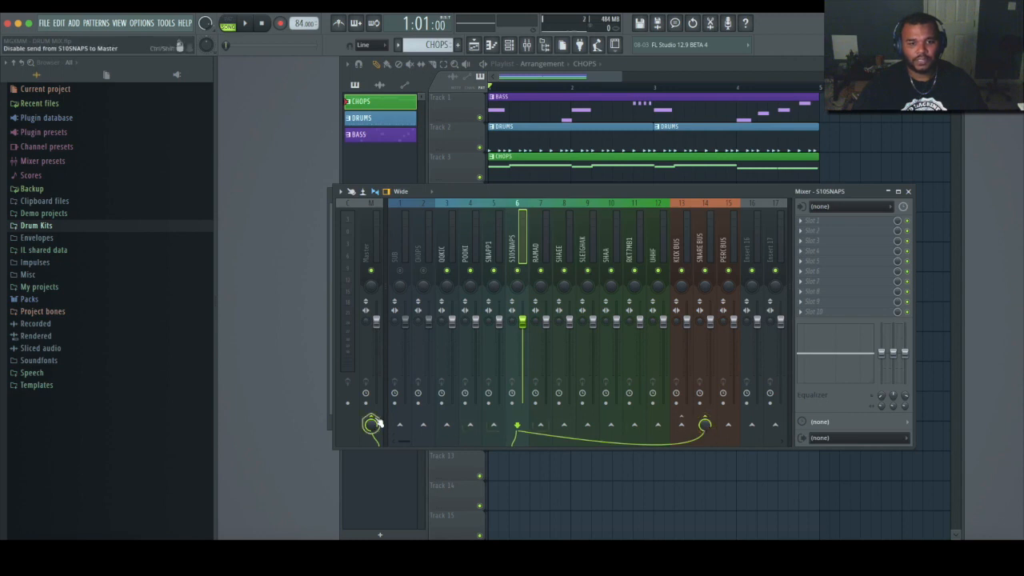
Send further drum tracks into the orange drum bus via the bus track's send arrow
{"action": "left_click", "coordinate": [704, 426]}
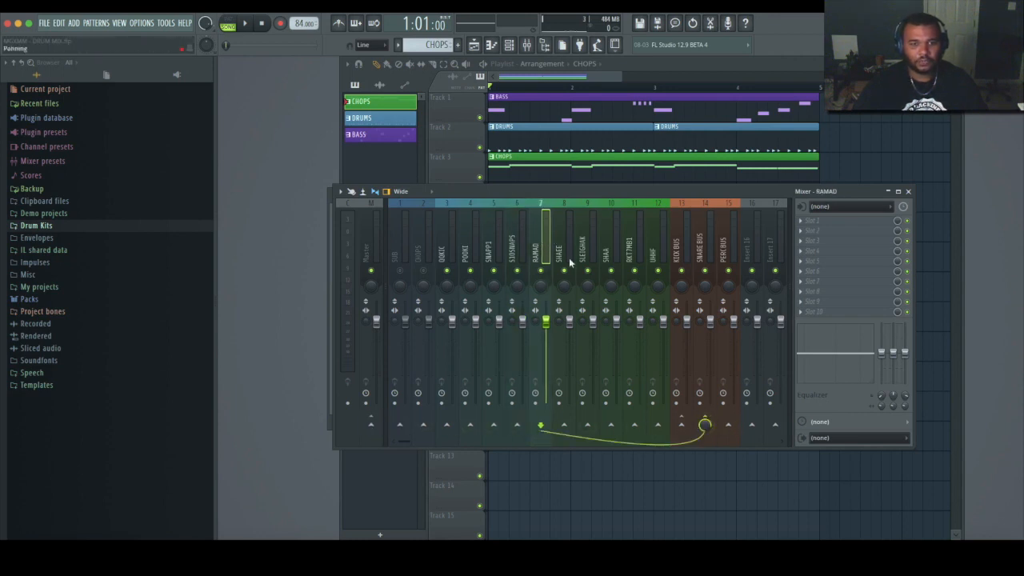
{"action": "left_click", "coordinate": [563, 248]}
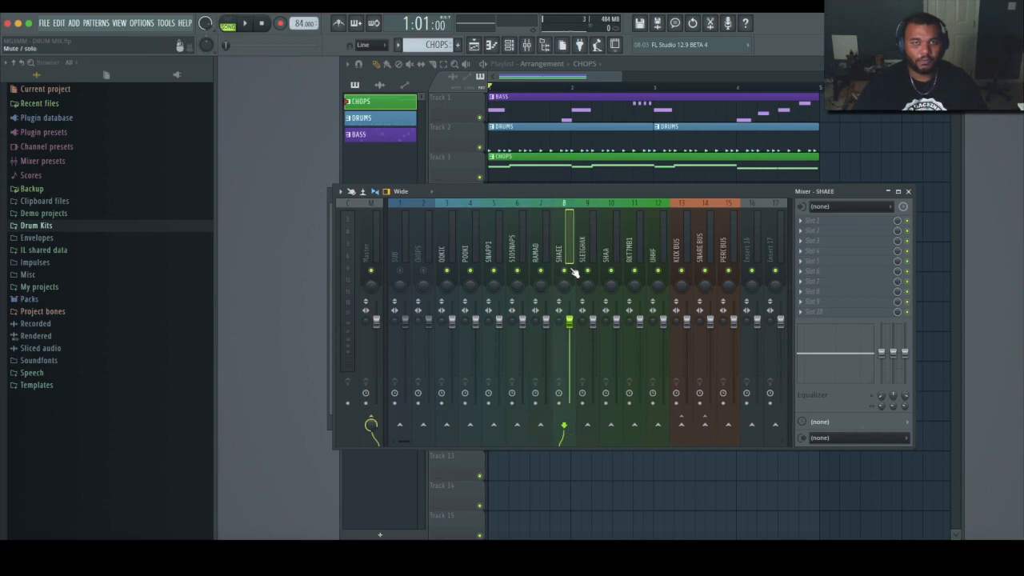
{"action": "mouse_move", "coordinate": [751, 286]}
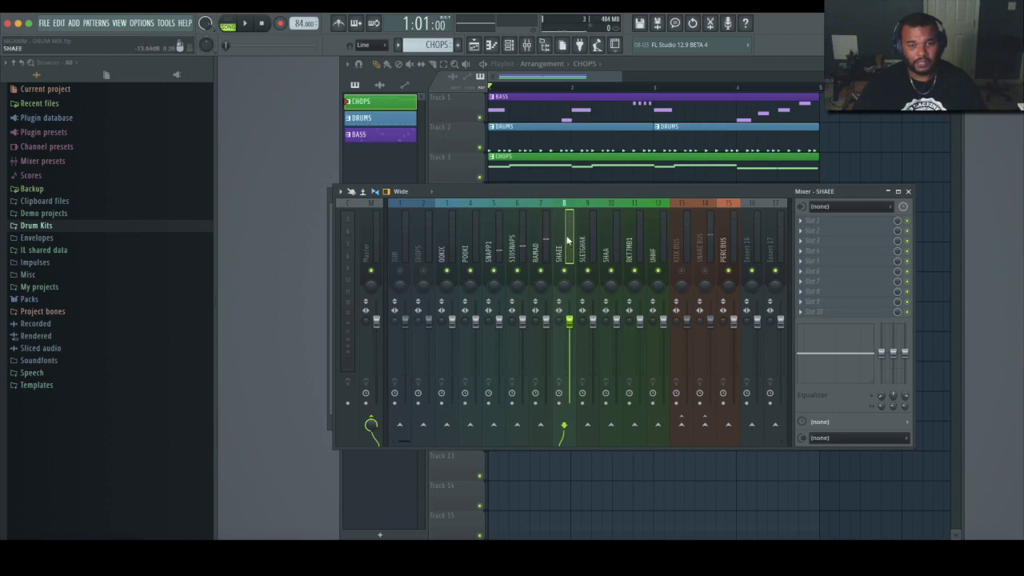
{"action": "left_click", "coordinate": [611, 240]}
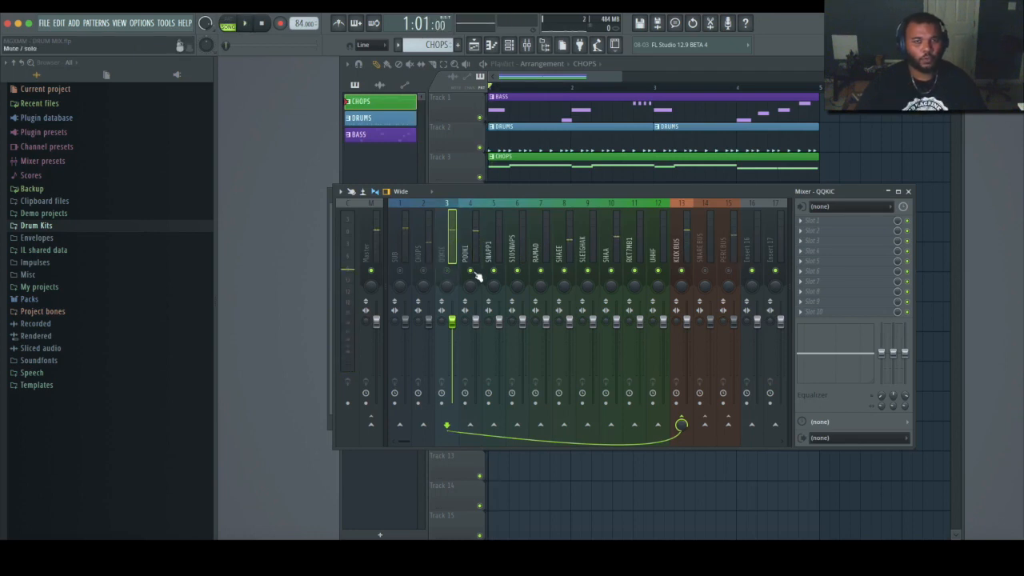
Insert dbx 160 Mono on the kick bus and load a factory preset on it
{"action": "left_click", "coordinate": [243, 22]}
{"action": "type", "text": "dbx"}
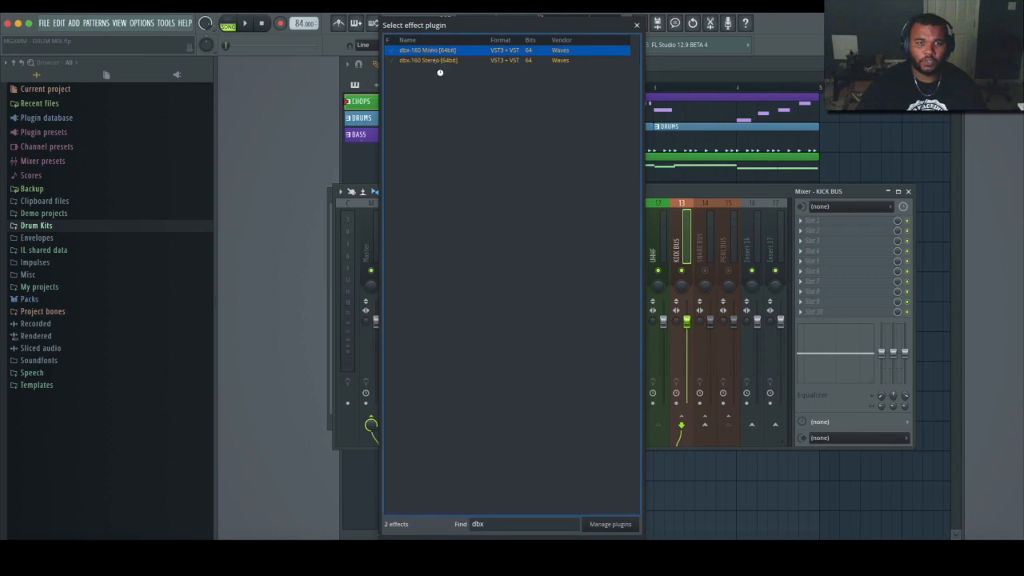
{"action": "double_click", "coordinate": [427, 49]}
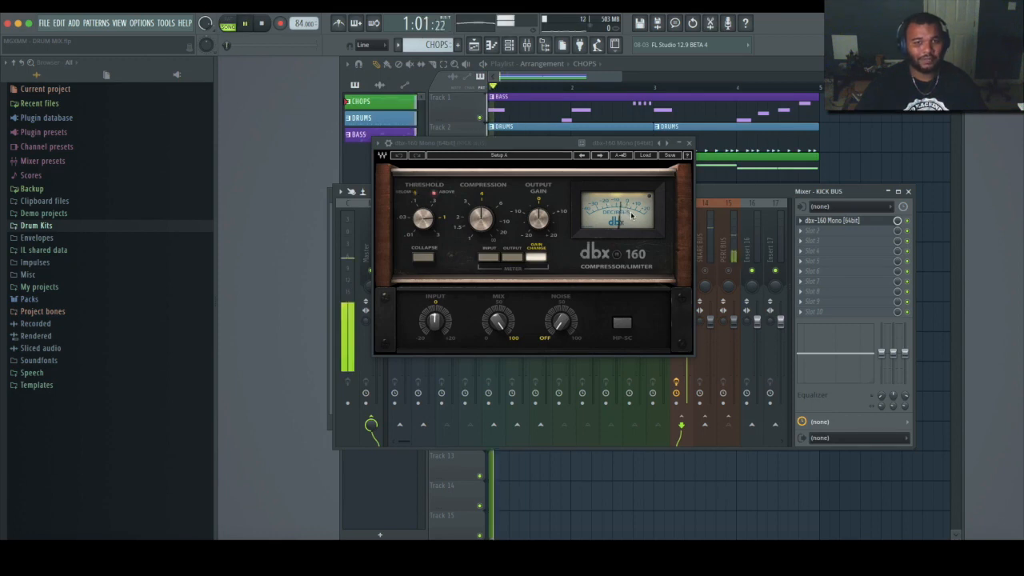
{"action": "left_click", "coordinate": [646, 155]}
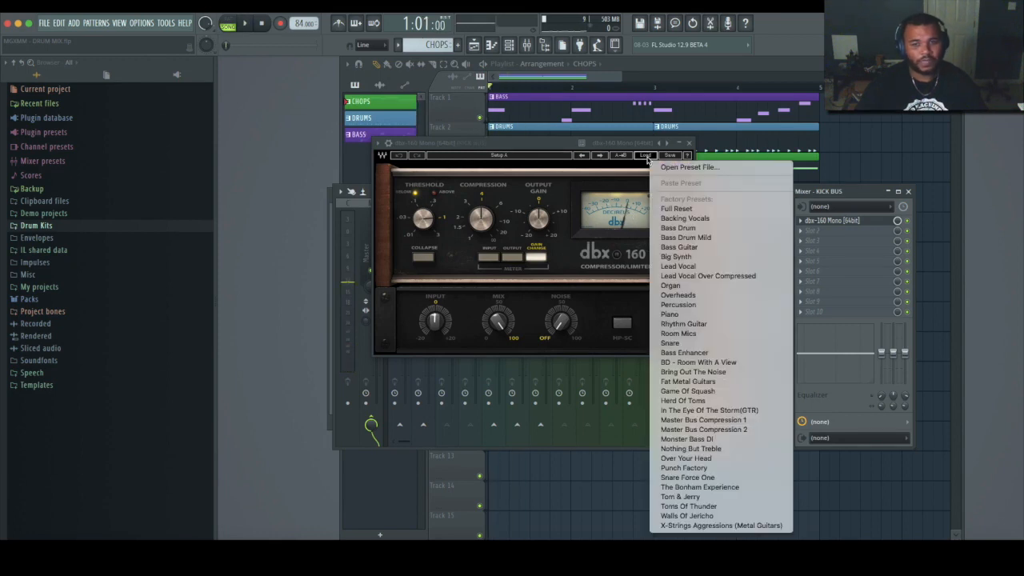
{"action": "left_click", "coordinate": [678, 228]}
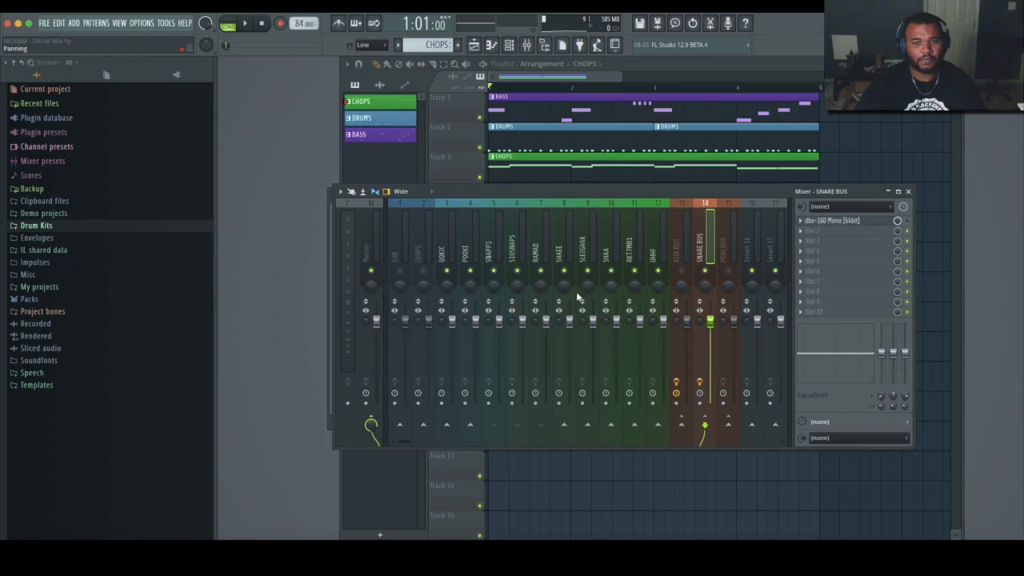
Load a factory preset on the snare bus dbx 160 and nudge one of its knobs
{"action": "left_click", "coordinate": [245, 23]}
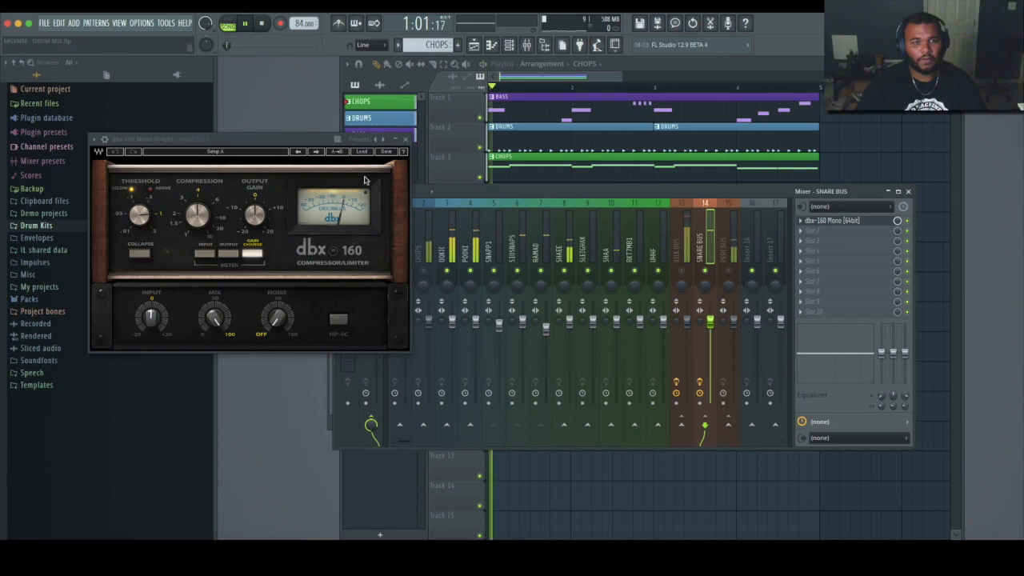
{"action": "left_click", "coordinate": [358, 141]}
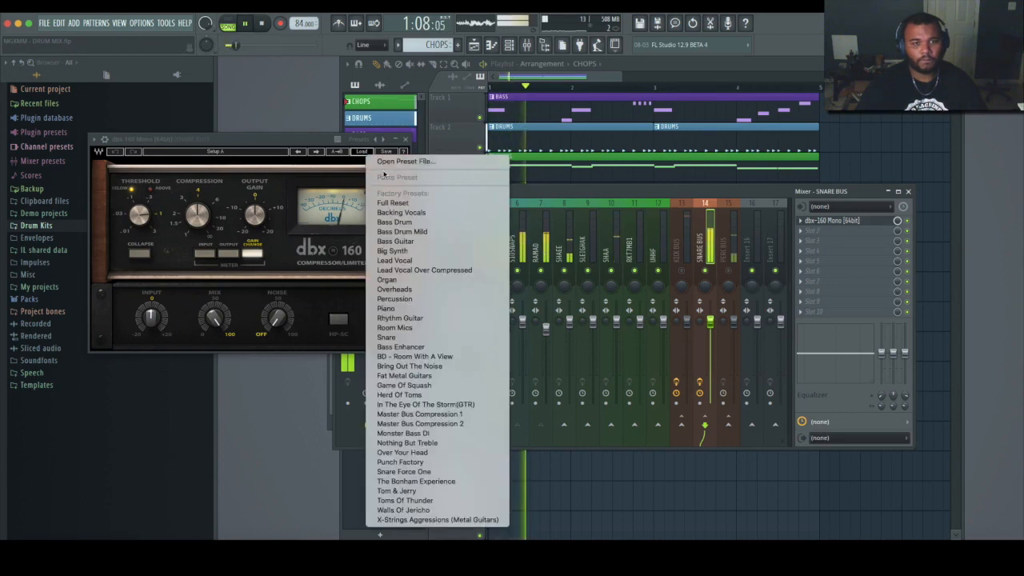
{"action": "left_click", "coordinate": [385, 336]}
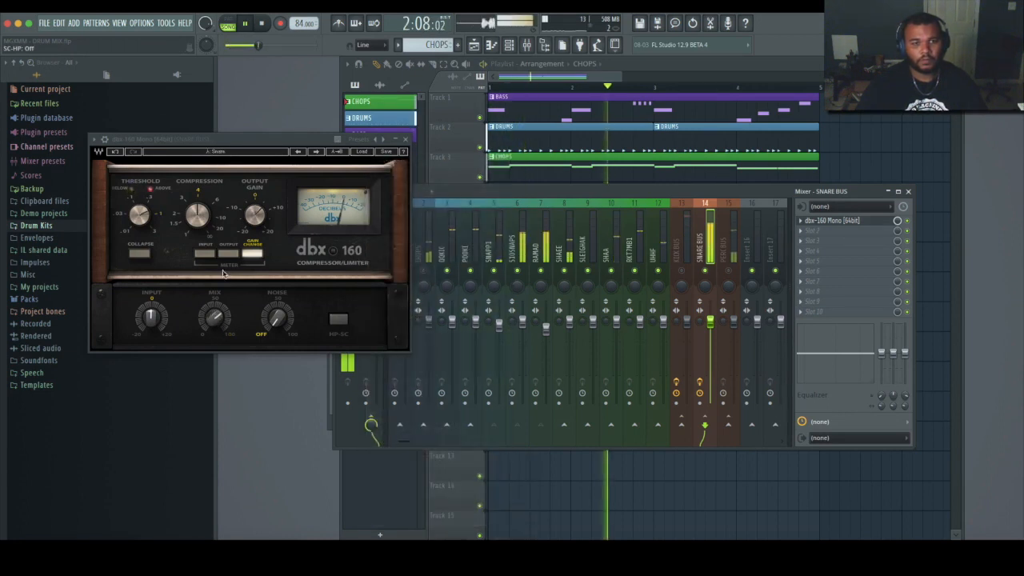
{"action": "left_click_drag", "start_coordinate": [140, 215], "coordinate": [140, 205]}
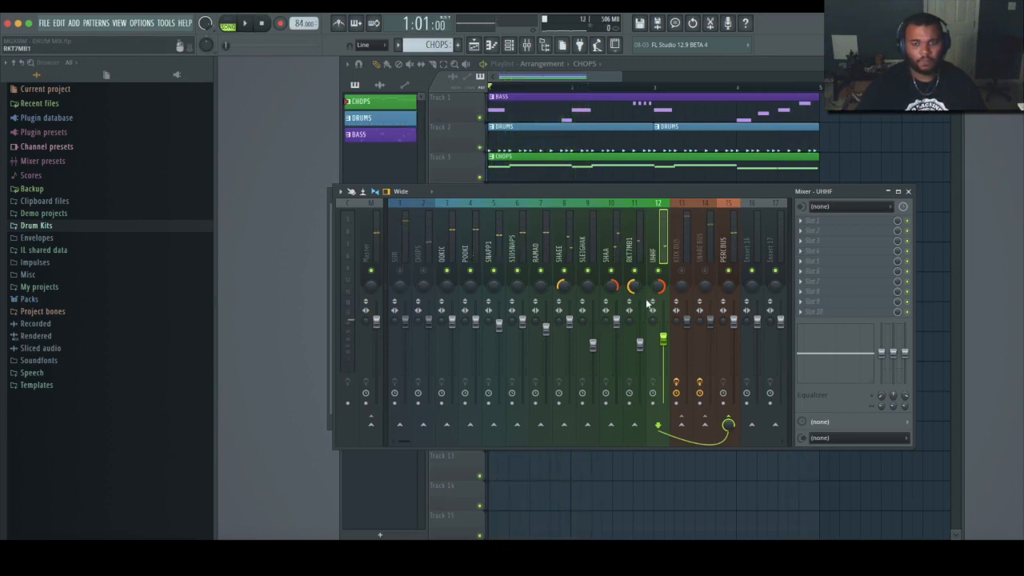
Insert dbx 160 Stereo on the perc bus (searching 'dbx') and load a factory preset
{"action": "left_click", "coordinate": [832, 221]}
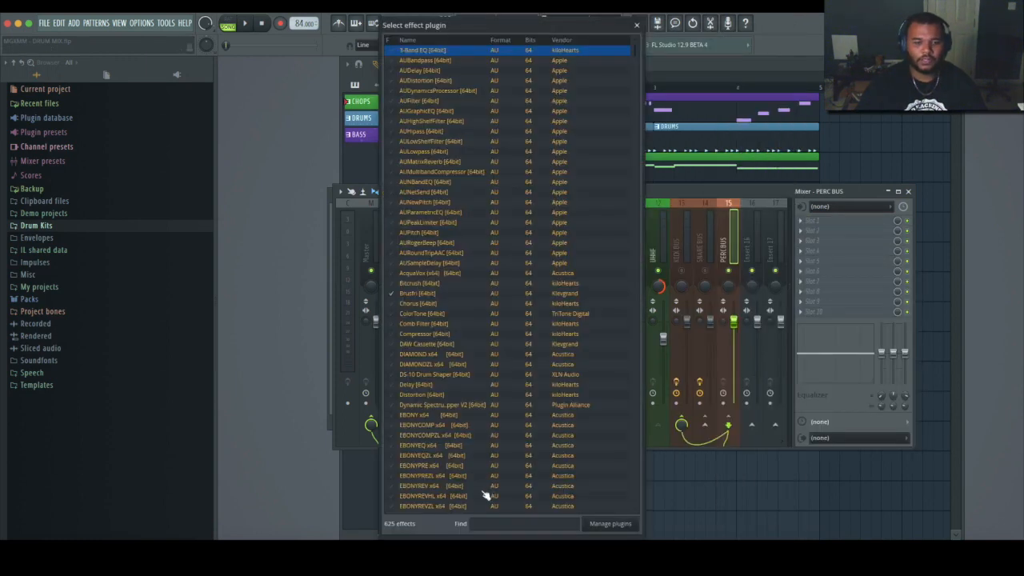
{"action": "type", "text": "dbx"}
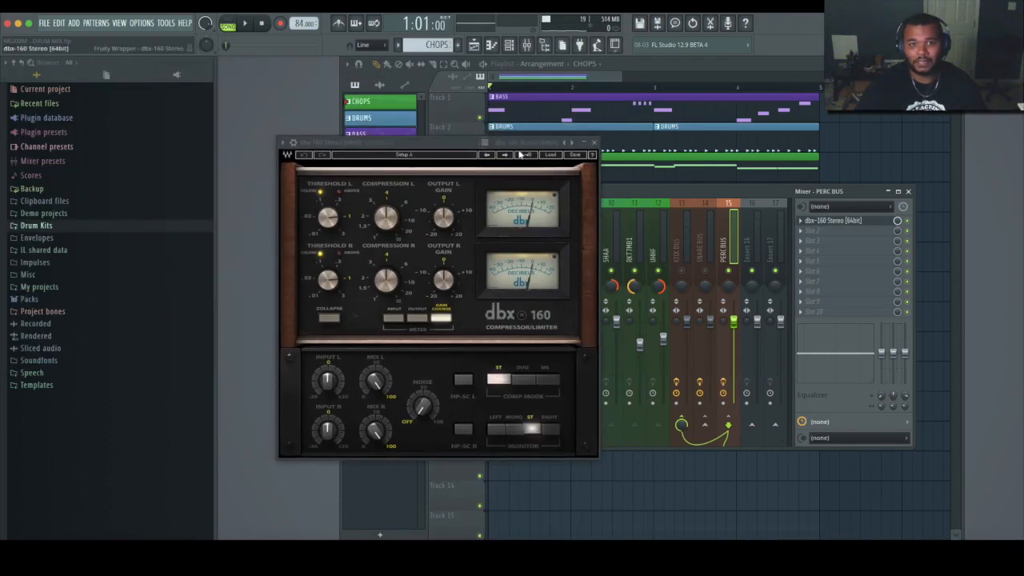
{"action": "left_click", "coordinate": [551, 154]}
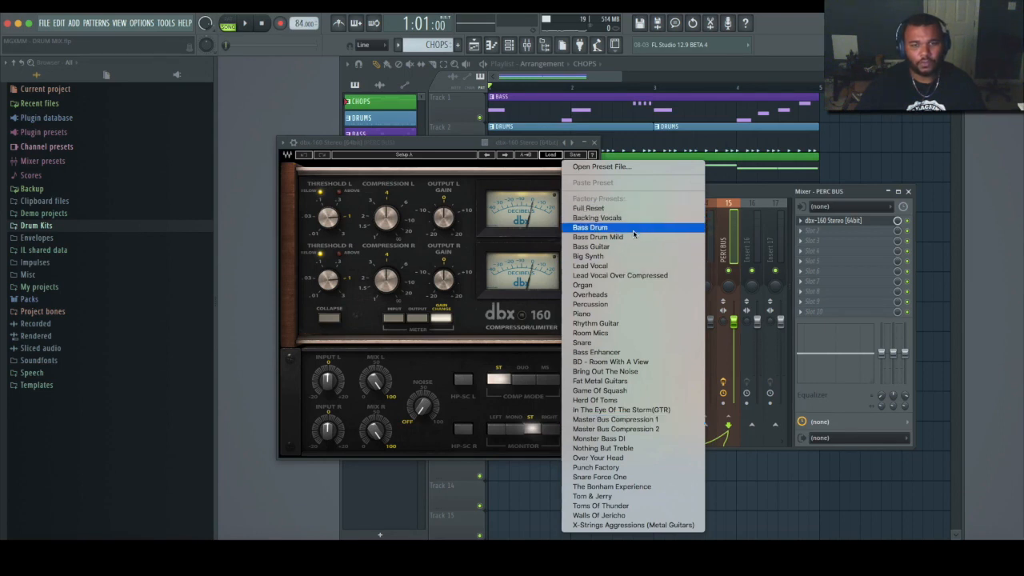
{"action": "left_click", "coordinate": [605, 371]}
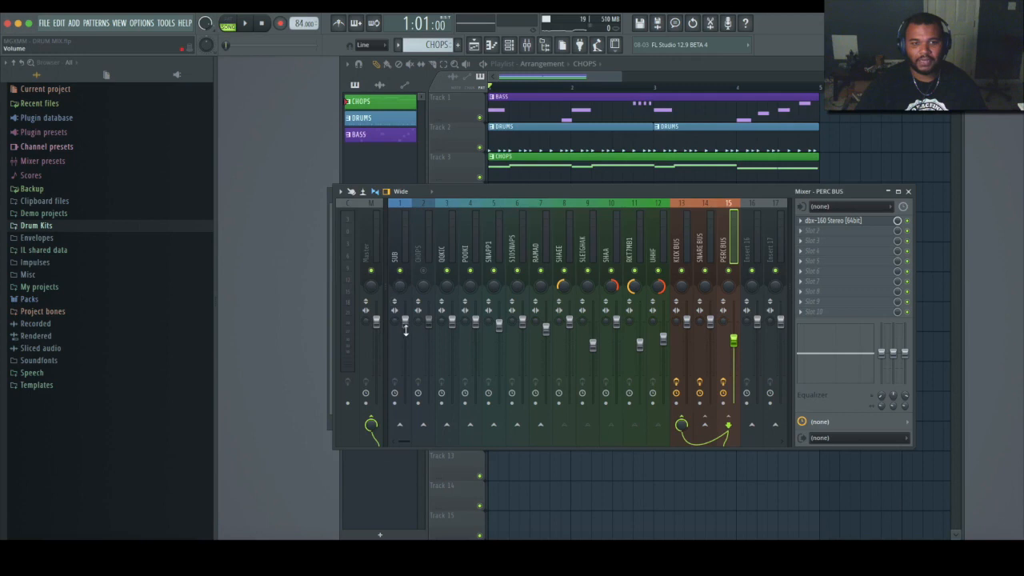
Select the SUB bus track to receive a dbx 160 Mono compressor
{"action": "left_click", "coordinate": [393, 240]}
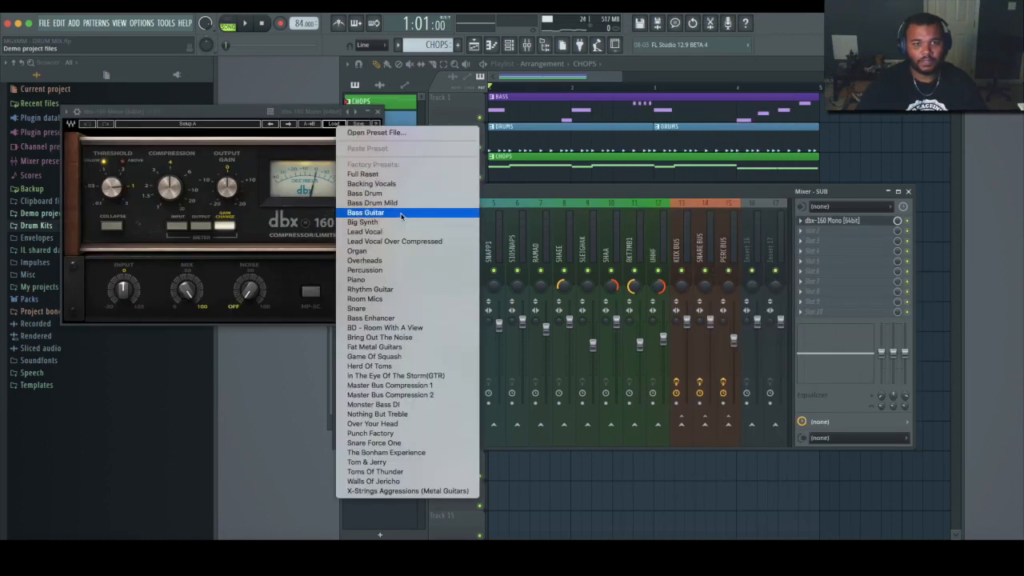
Apply the Bass Guitar preset to the SUB bus dbx 160 and close the plugin
{"action": "left_click", "coordinate": [365, 211]}
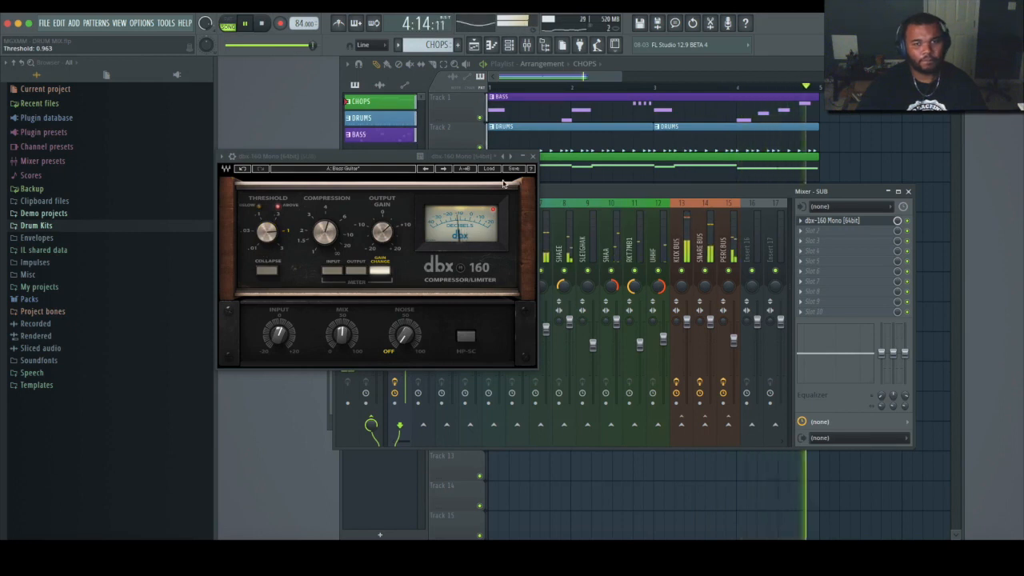
{"action": "left_click", "coordinate": [531, 157]}
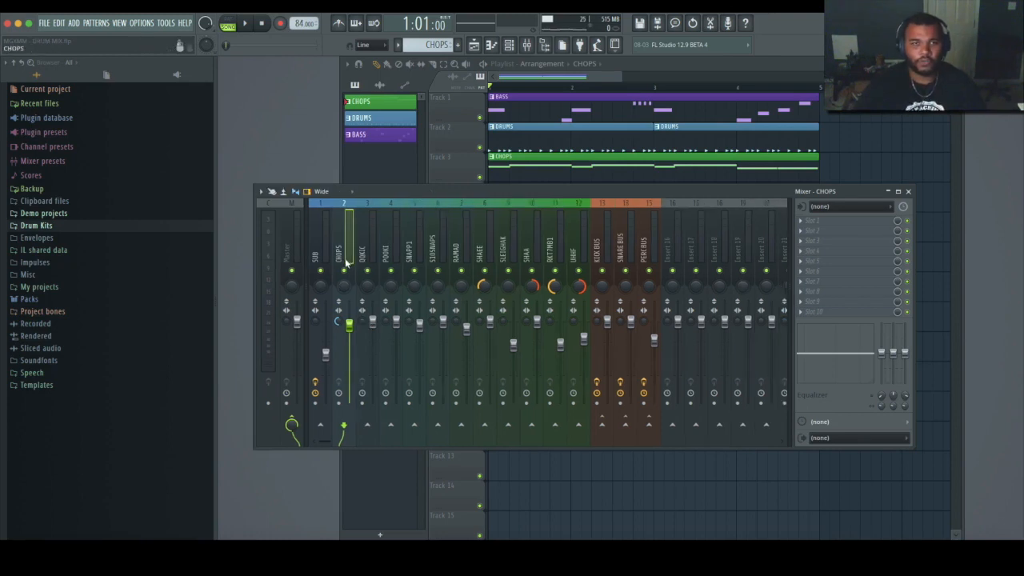
Load a factory preset on the PARA SAMPLE bus dbx 160 and close the plugin
{"action": "left_click", "coordinate": [672, 252]}
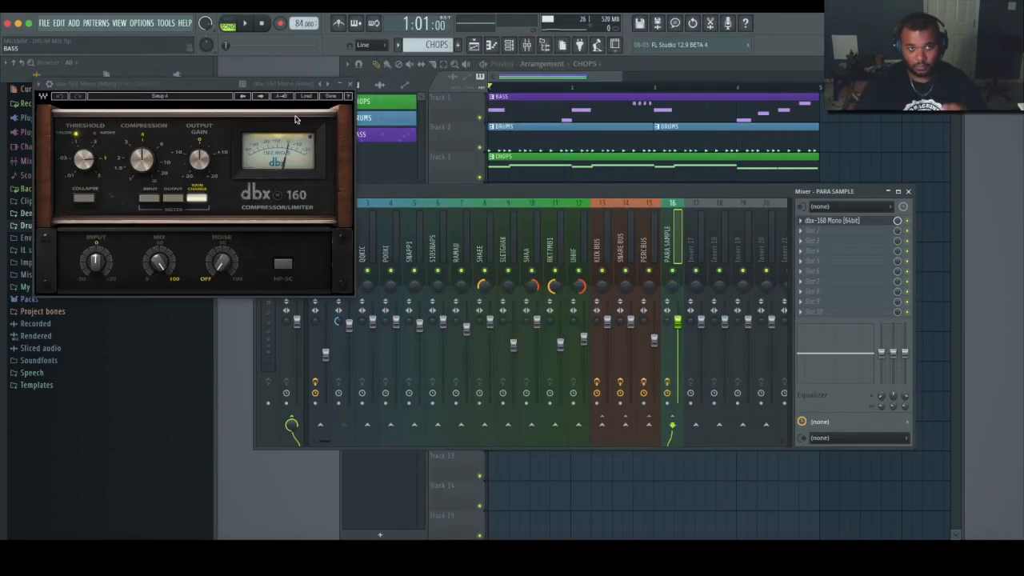
{"action": "left_click", "coordinate": [306, 96]}
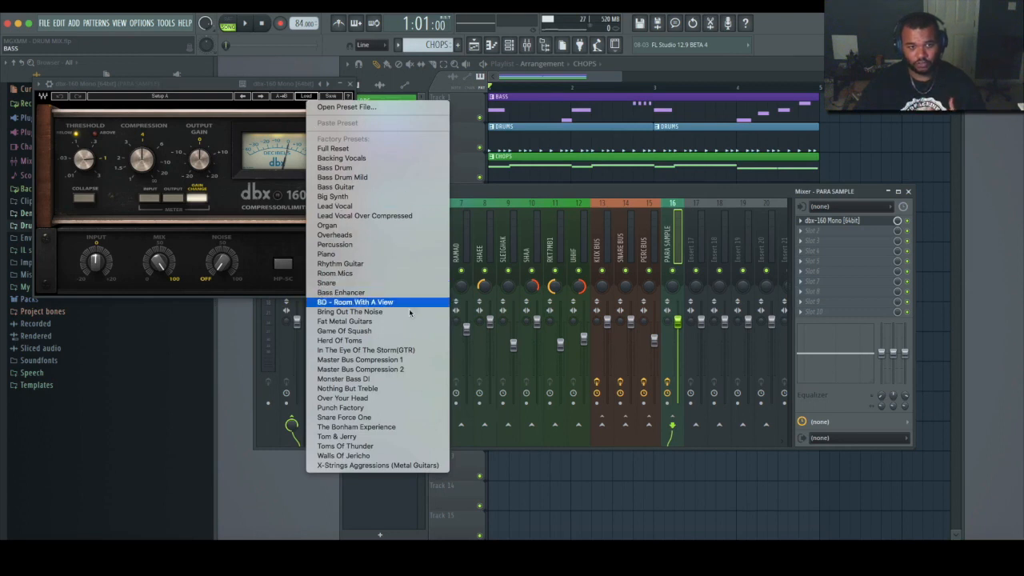
{"action": "left_click", "coordinate": [359, 358]}
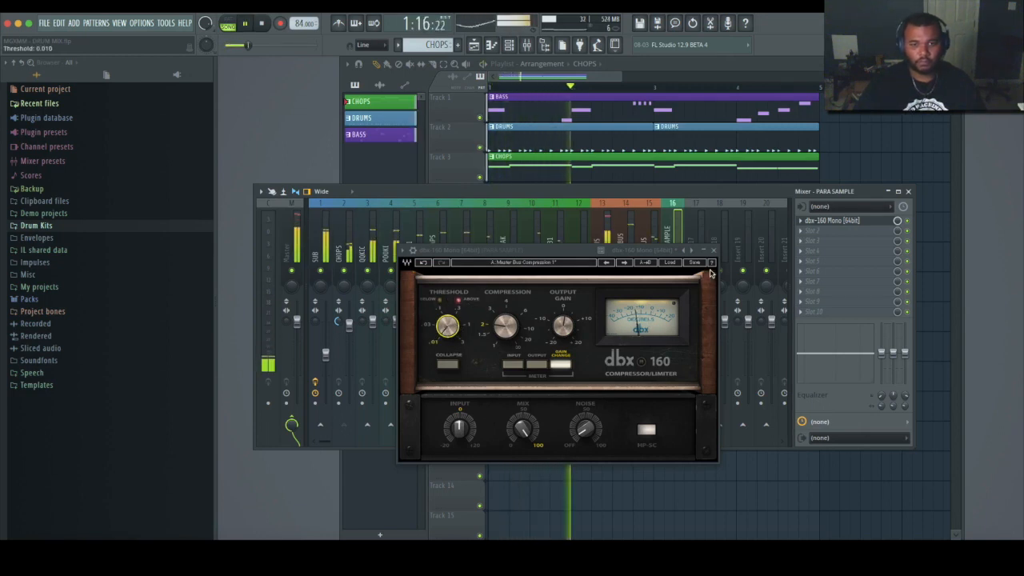
{"action": "left_click", "coordinate": [711, 249]}
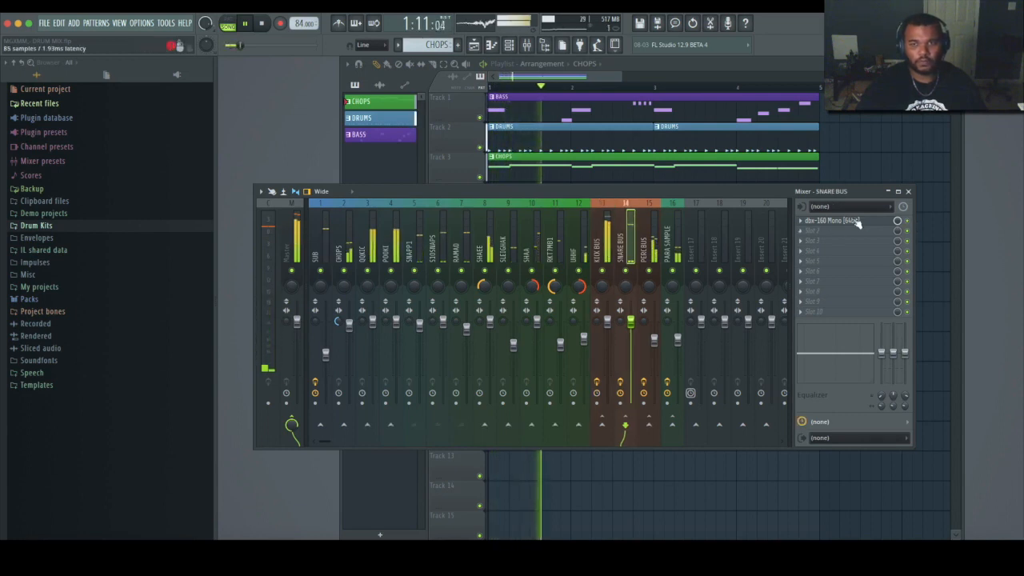
Insert dbx 160 Stereo into an empty effect slot on the Master track
{"action": "left_click", "coordinate": [649, 240]}
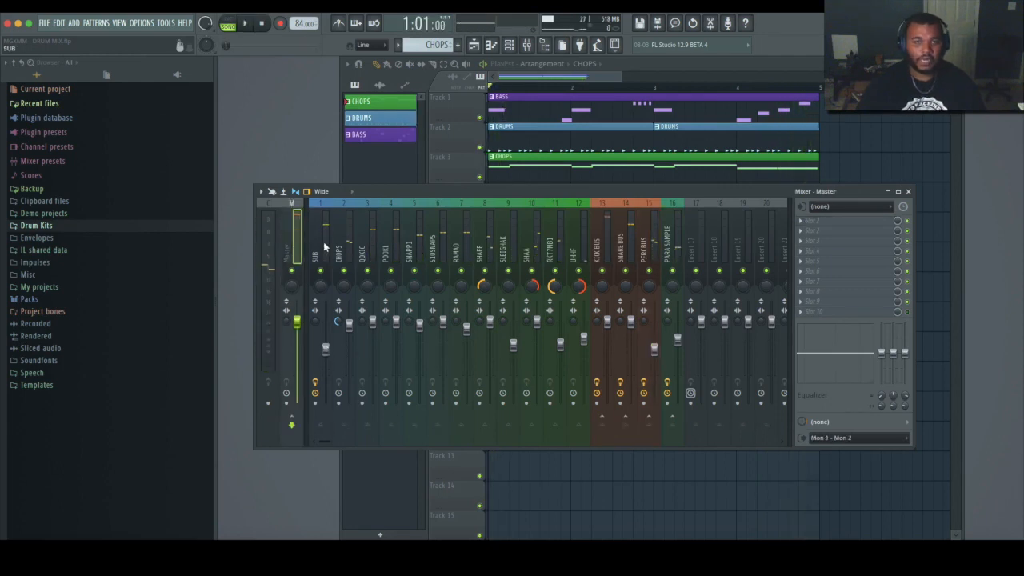
{"action": "left_click", "coordinate": [291, 232]}
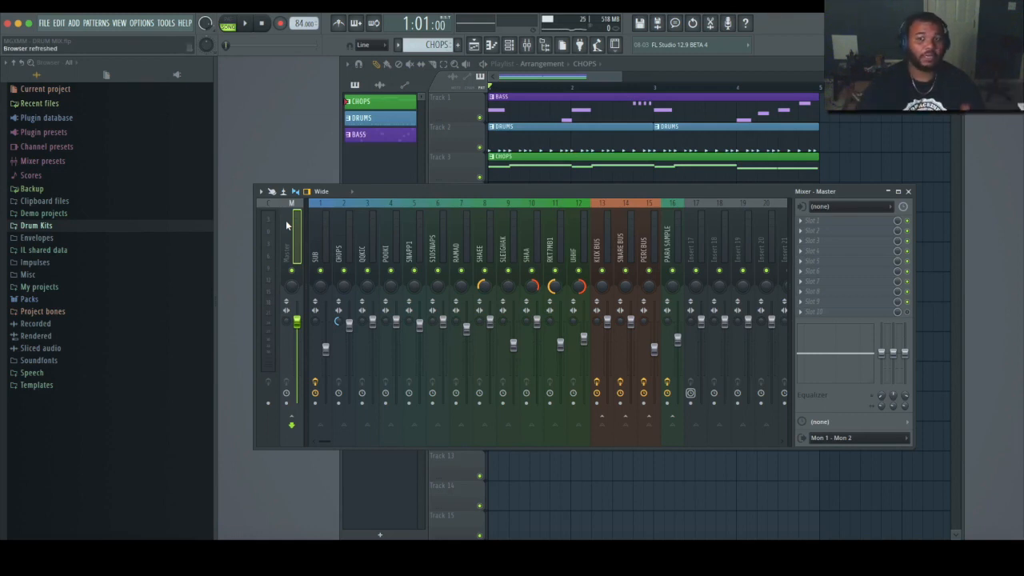
{"action": "left_click", "coordinate": [813, 221]}
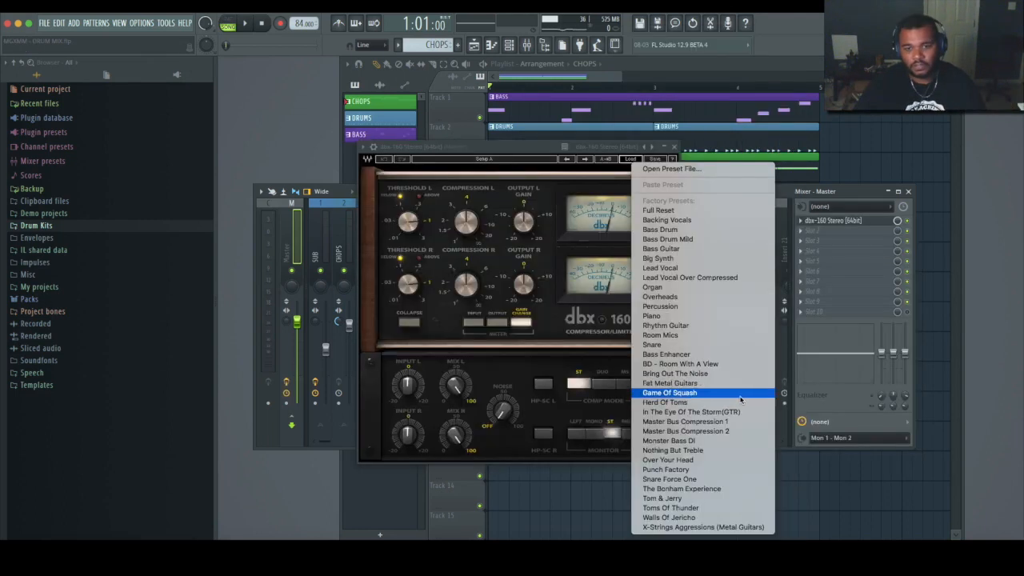
Apply the Master Bus Compression 1 preset in stereo mode and retune Threshold A and B
{"action": "left_click", "coordinate": [685, 430]}
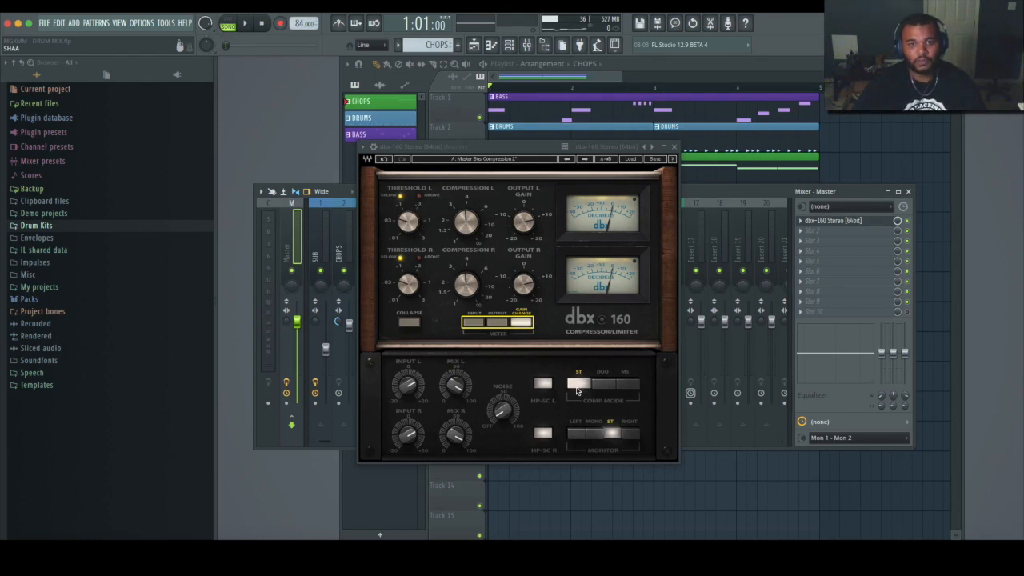
{"action": "left_click", "coordinate": [603, 383]}
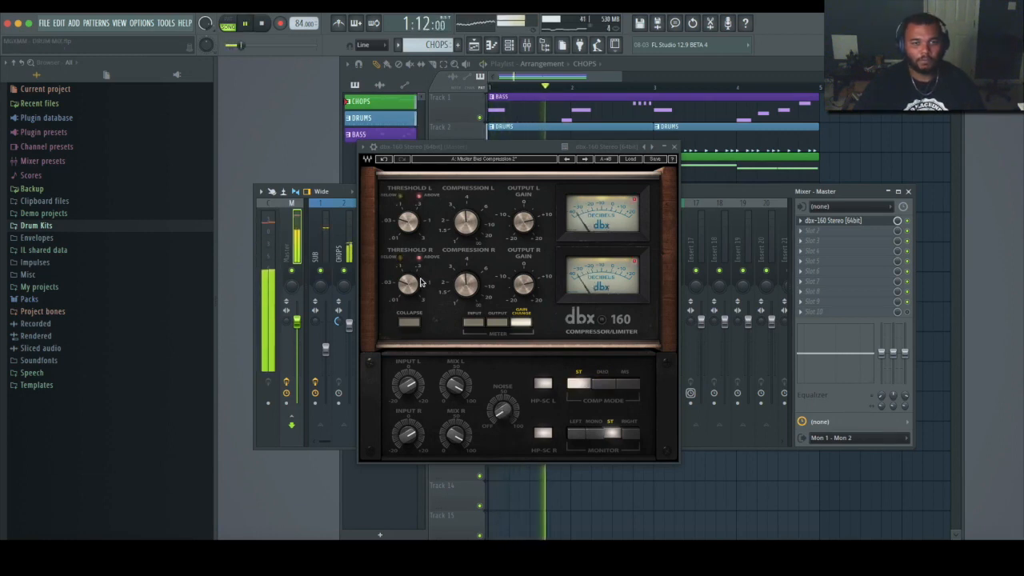
{"action": "left_click_drag", "start_coordinate": [408, 284], "coordinate": [413, 280]}
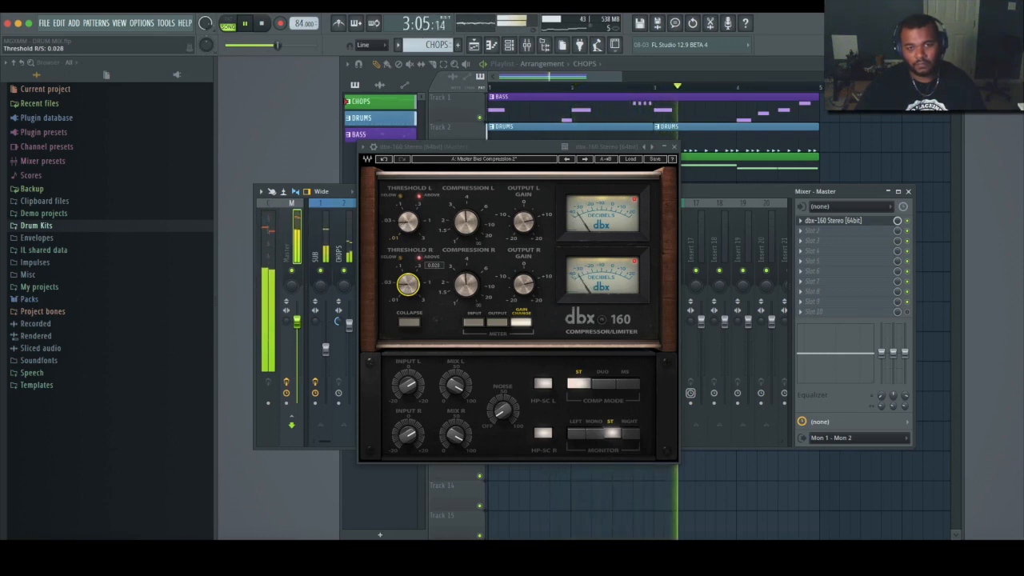
{"action": "left_click_drag", "start_coordinate": [407, 286], "coordinate": [408, 280]}
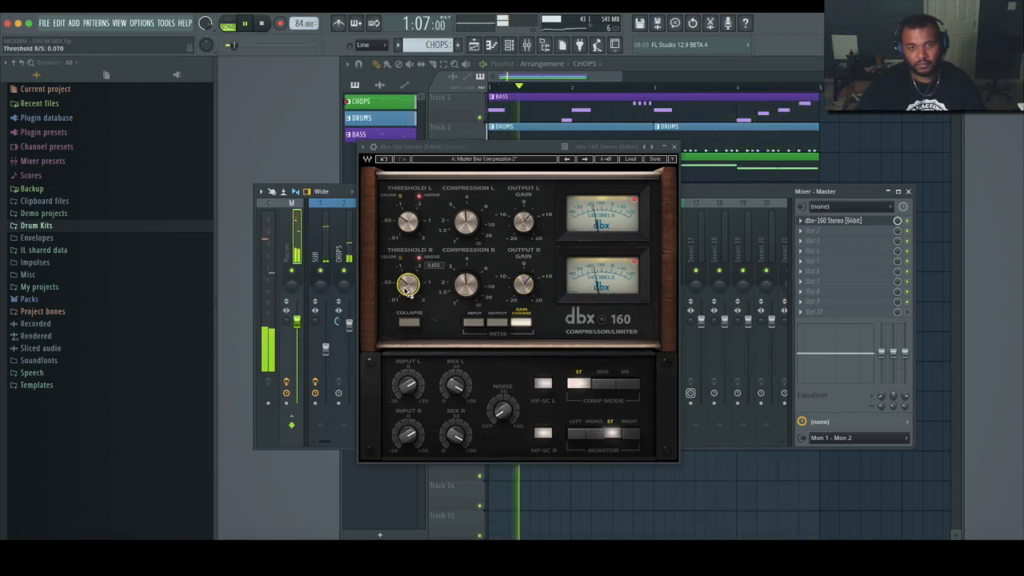
{"action": "left_click", "coordinate": [675, 147]}
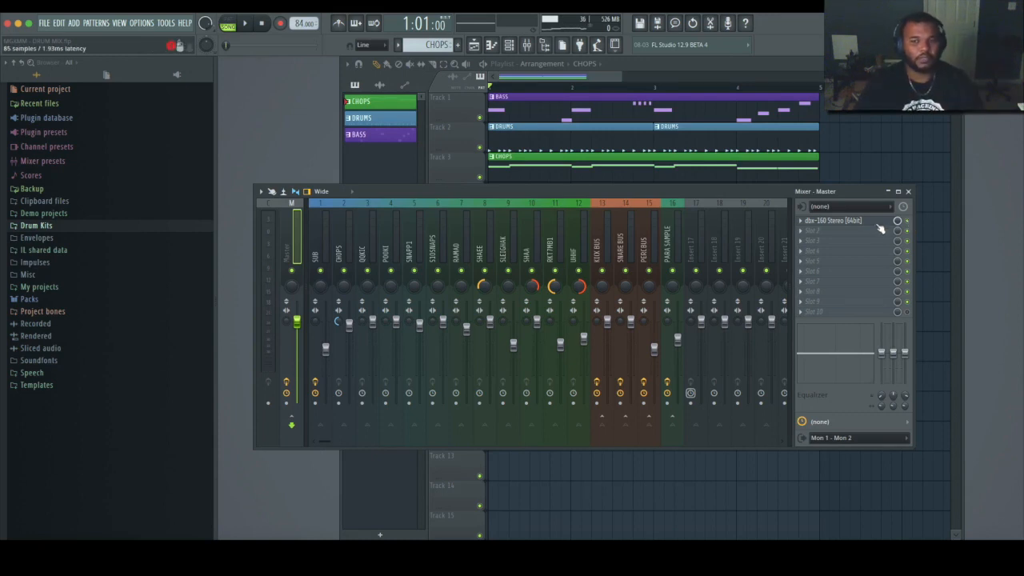
Reopen the master dbx 160, nudge a knob for a final tweak, then close it
{"action": "left_click", "coordinate": [835, 221]}
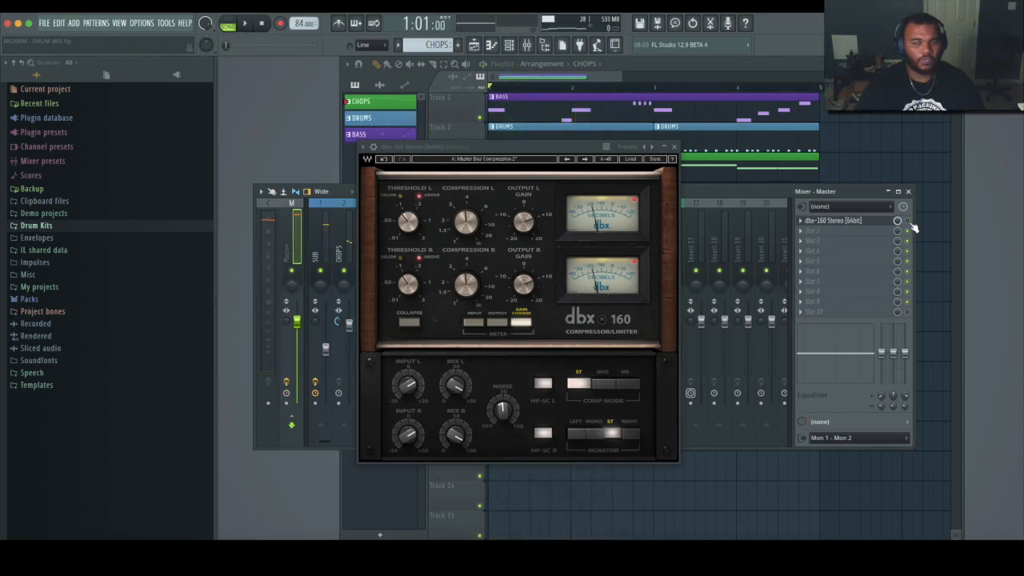
{"action": "left_click", "coordinate": [243, 22]}
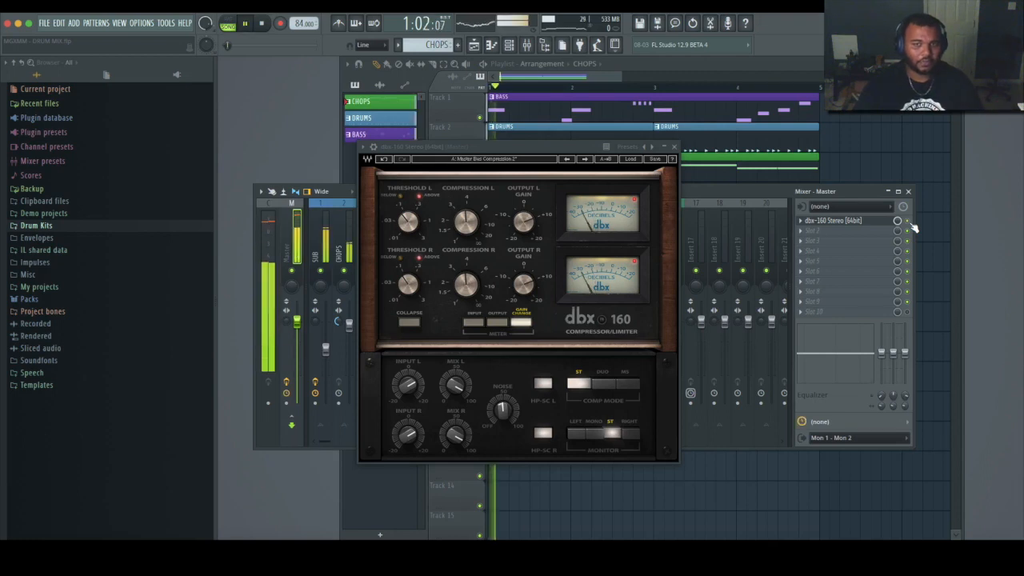
{"action": "left_click_drag", "start_coordinate": [408, 285], "coordinate": [408, 280]}
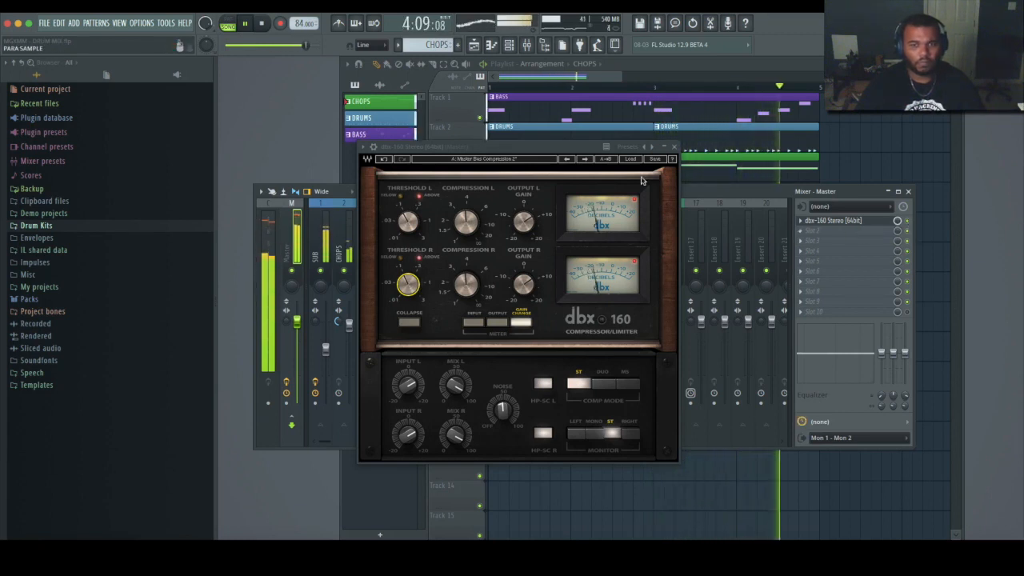
{"action": "left_click", "coordinate": [676, 147]}
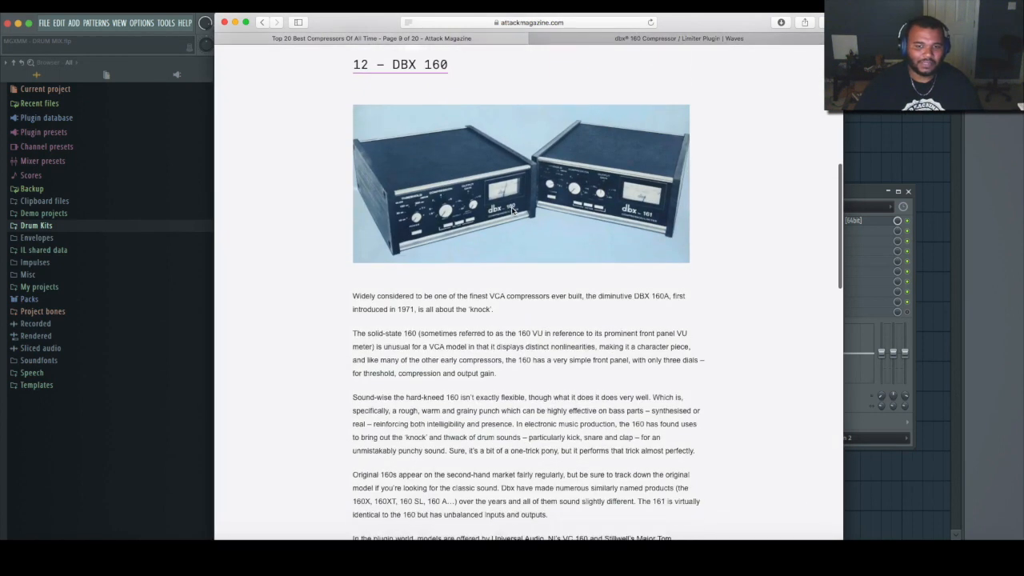
Scroll through the DBX 160 article, then select the PERC BUS mixer track in FL Studio
{"action": "scroll", "scroll_direction": "down", "scroll_amount": 3}
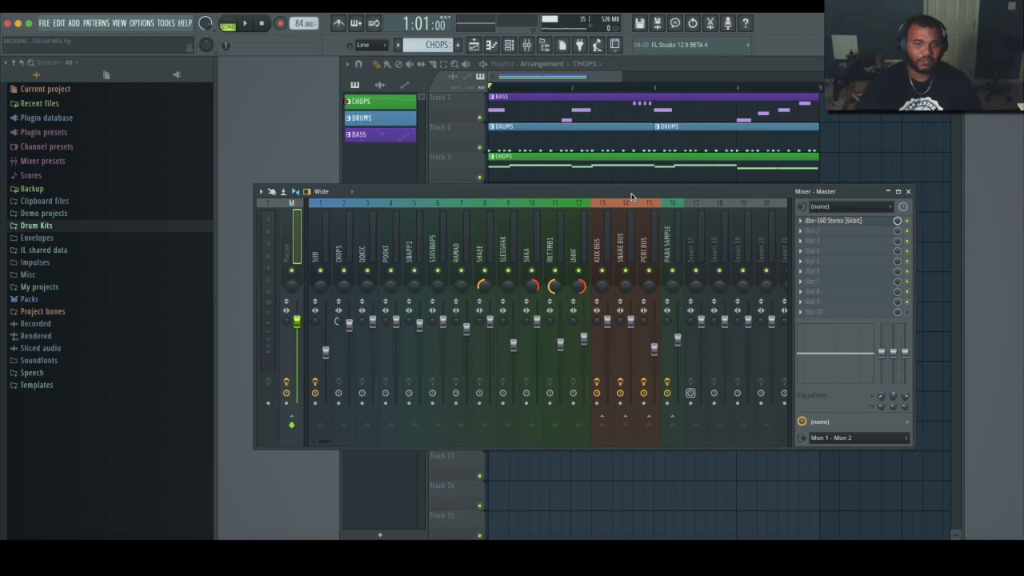
{"action": "left_click", "coordinate": [643, 240]}
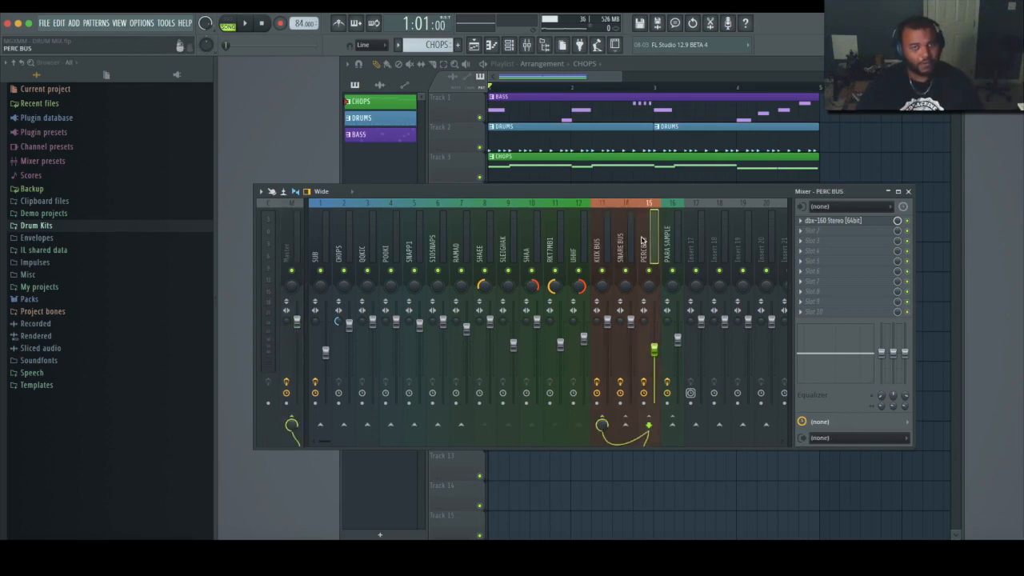